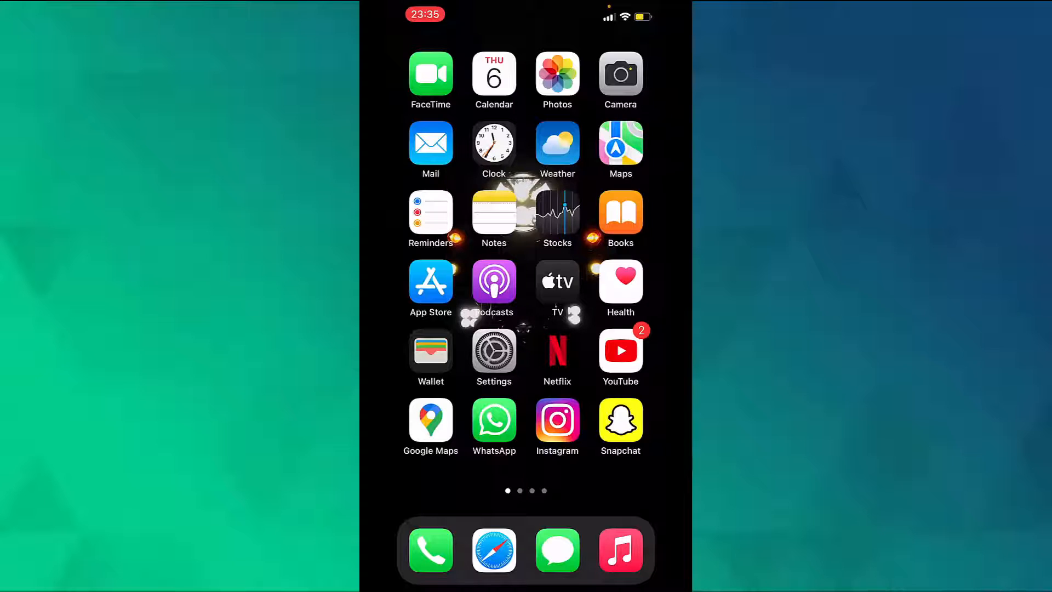
# - Open the Gmail inbox and the YouTube subscription email, showing its action options
pyautogui.click(430, 143)
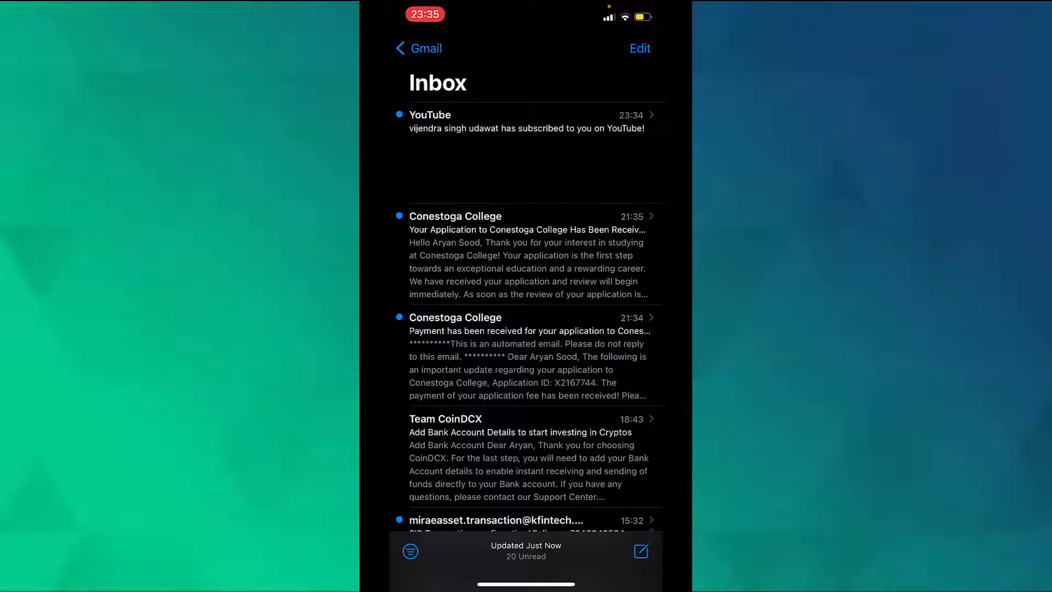
pyautogui.click(528, 122)
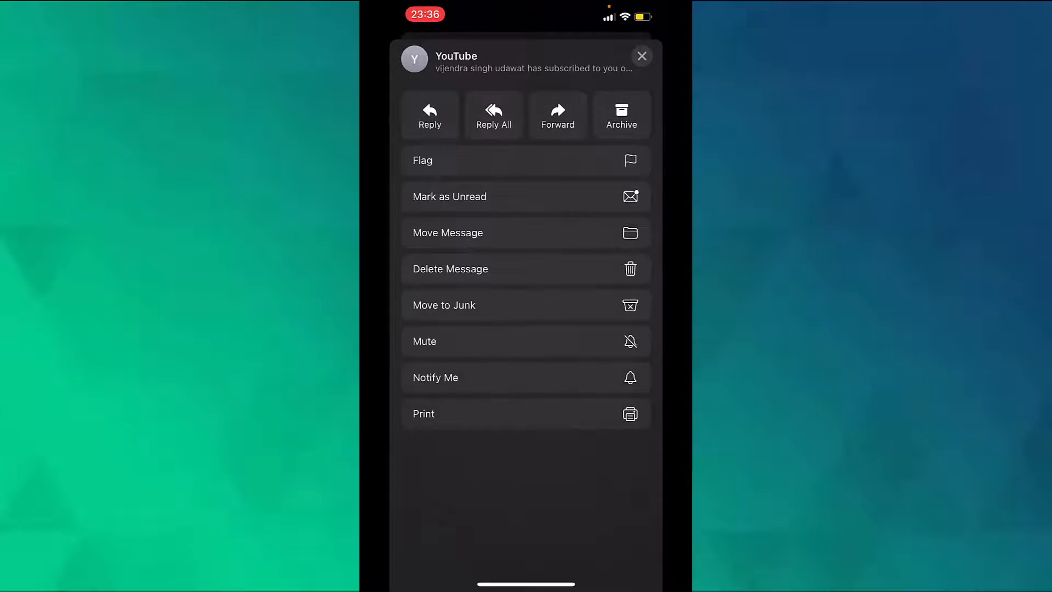
# - Print the YouTube email to a PDF preview and choose Save to Files
pyautogui.click(423, 413)
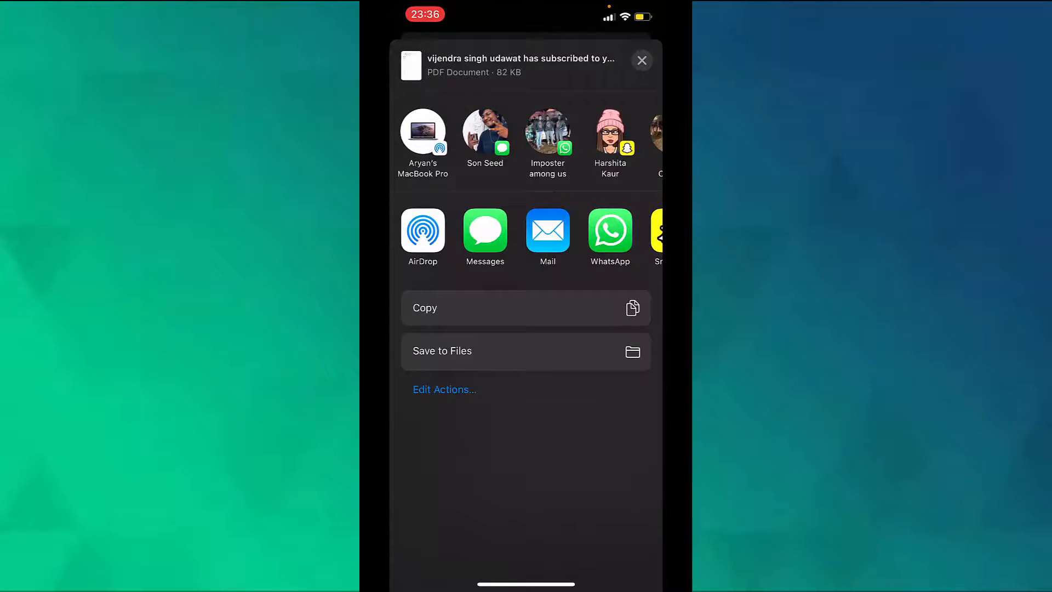
pyautogui.click(442, 350)
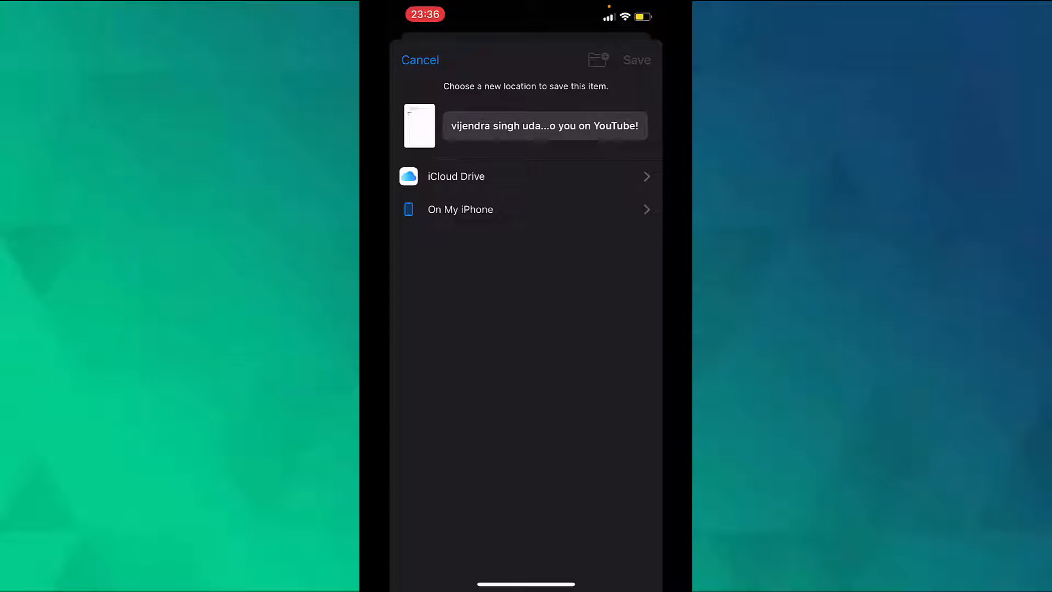
# - Rename the PDF to 'How To Office' in the Save to Files picker
pyautogui.click(543, 126)
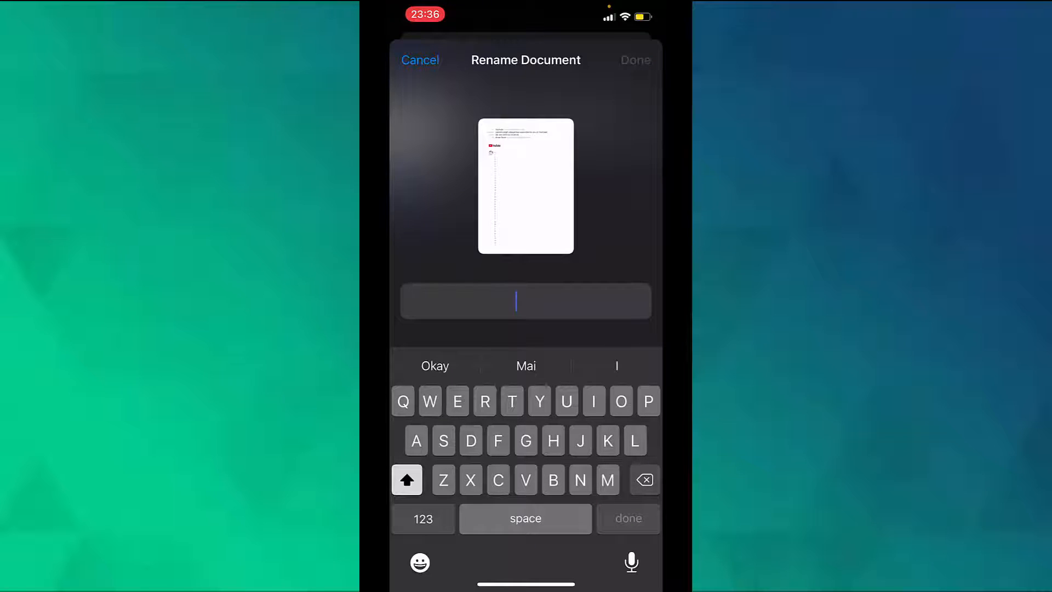
pyautogui.write('How To')
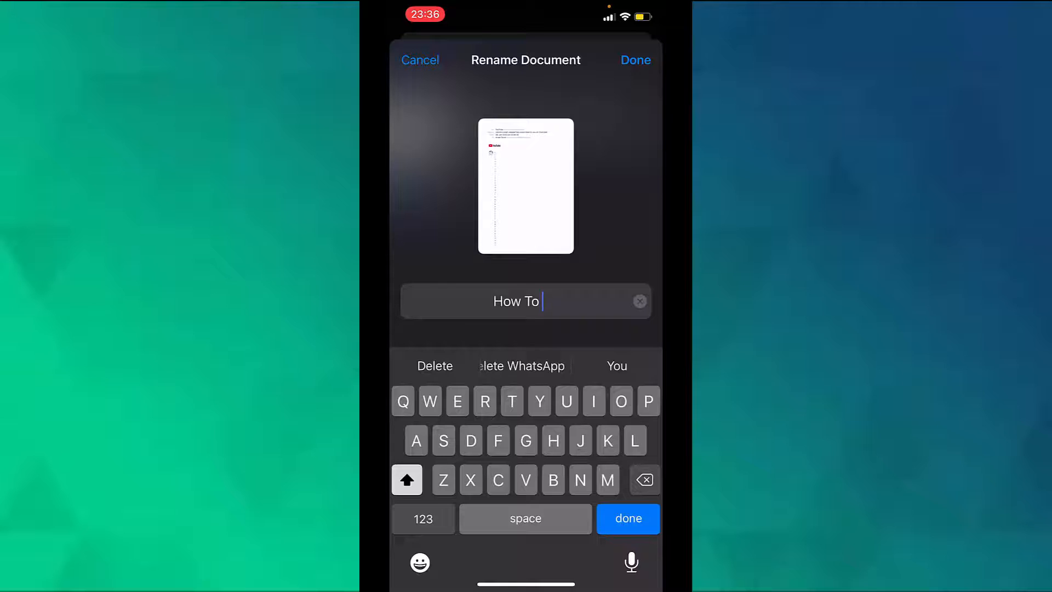
pyautogui.write('Office')
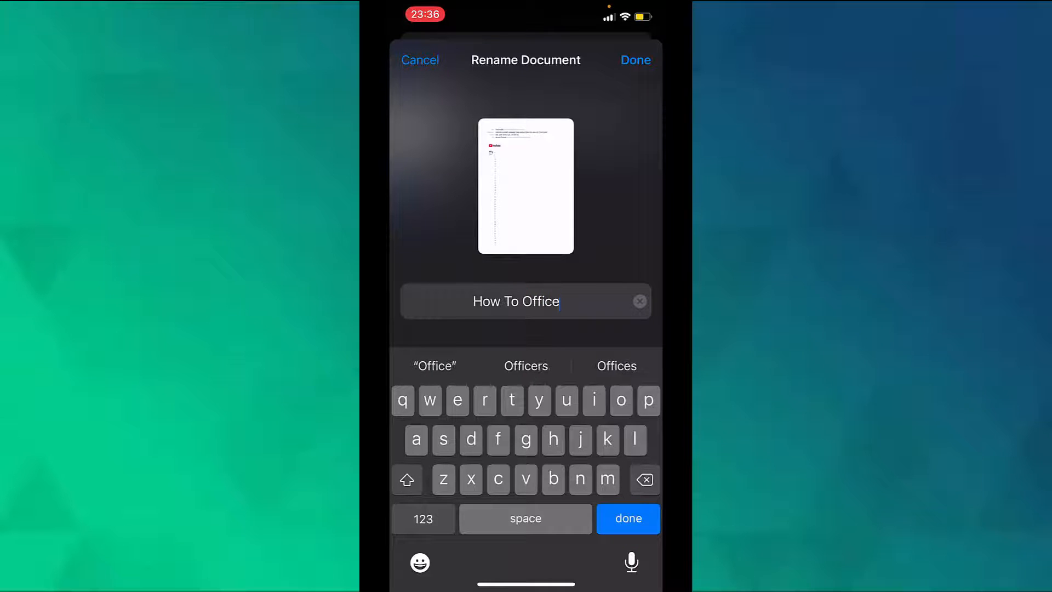
pyautogui.click(634, 60)
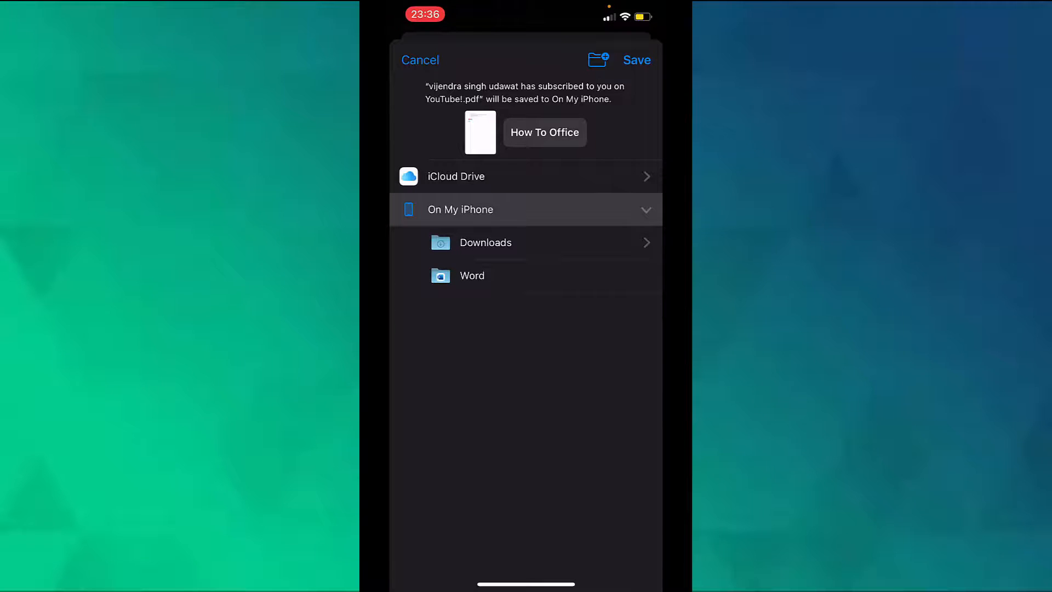
# - Save the How To Office PDF into On My iPhone's Downloads folder
pyautogui.click(485, 242)
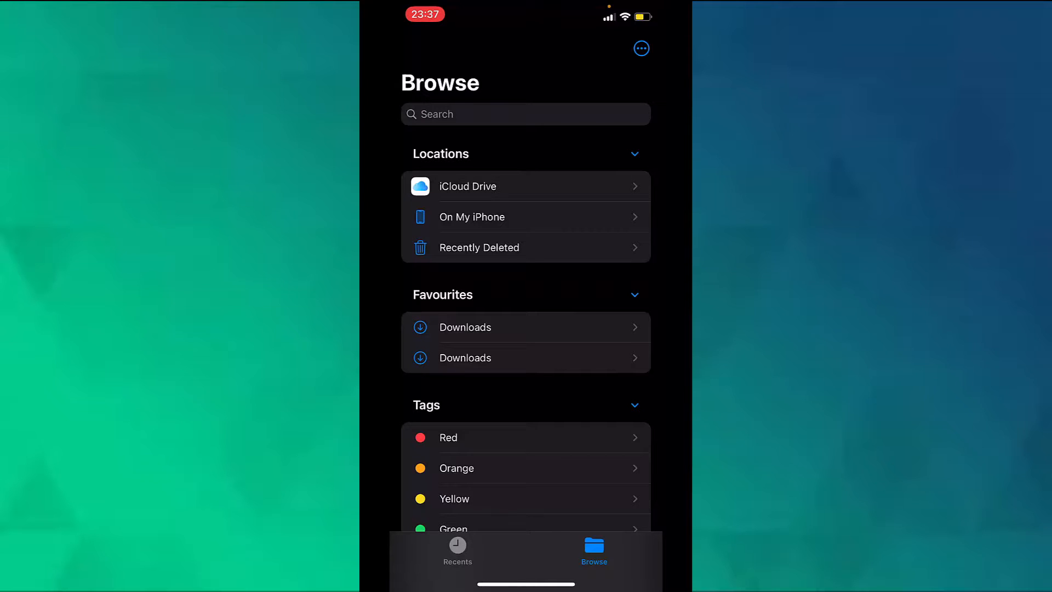
# - Open Downloads in Files and scroll through the How To Office PDF
pyautogui.click(471, 217)
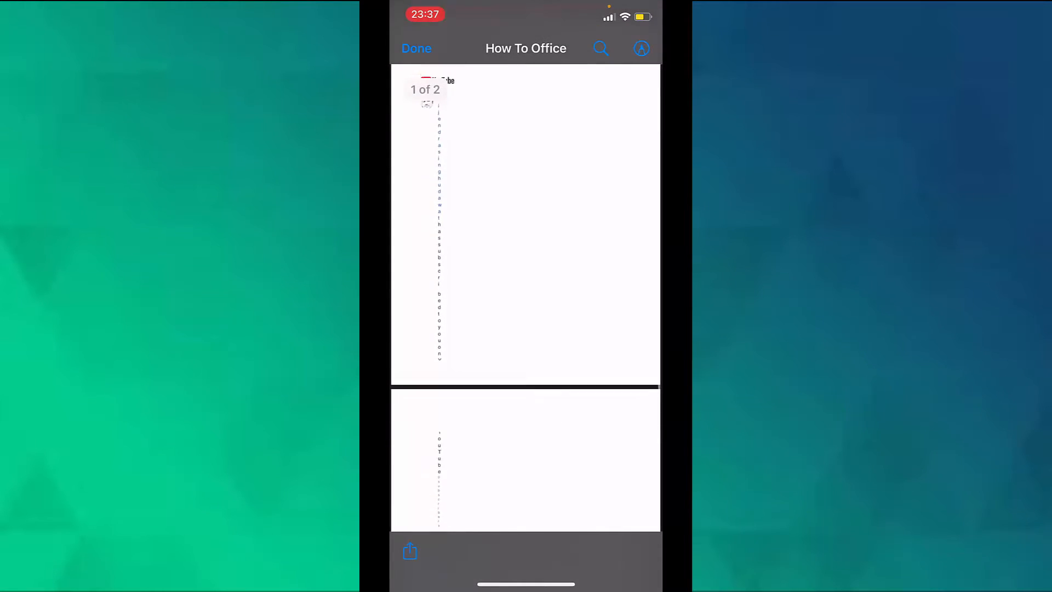
pyautogui.scroll(-3)
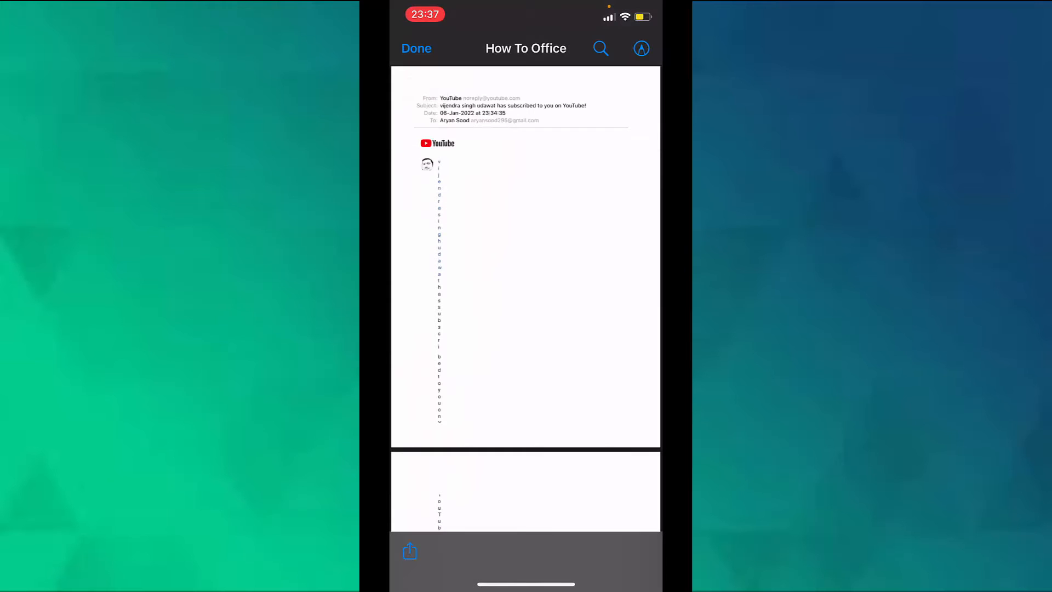